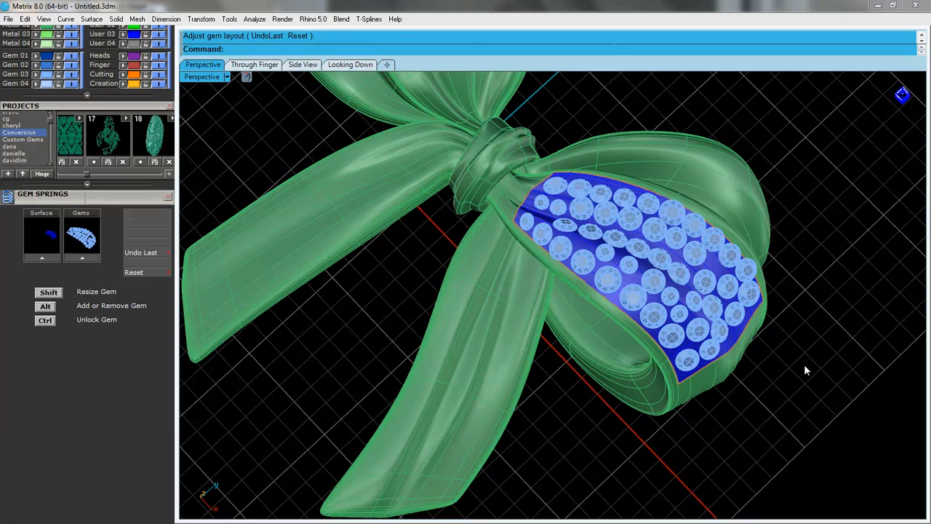
Step: Close the T-Splines Library Browser after orbiting the bow to inspect its gem layout
{"action": "left_click_drag", "start_coordinate": [806, 370], "coordinate": [778, 346]}
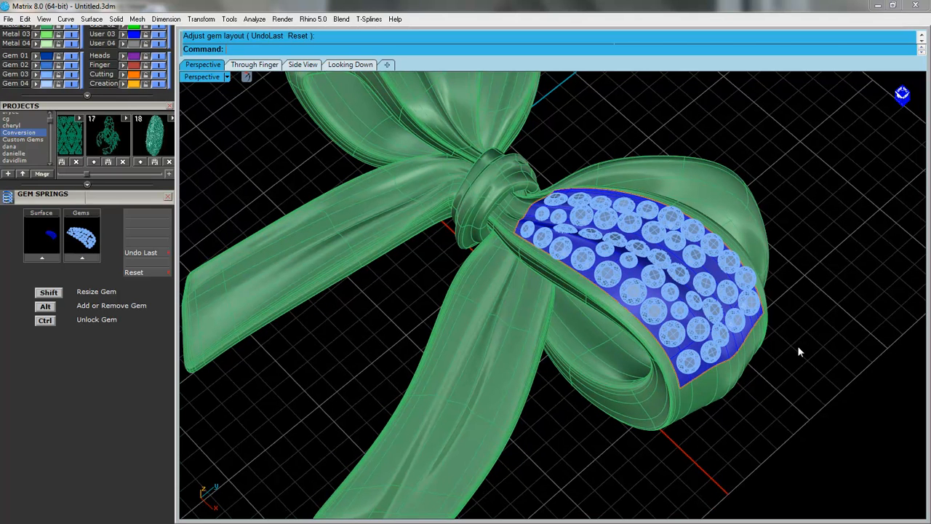
{"action": "left_click_drag", "start_coordinate": [800, 350], "coordinate": [806, 322]}
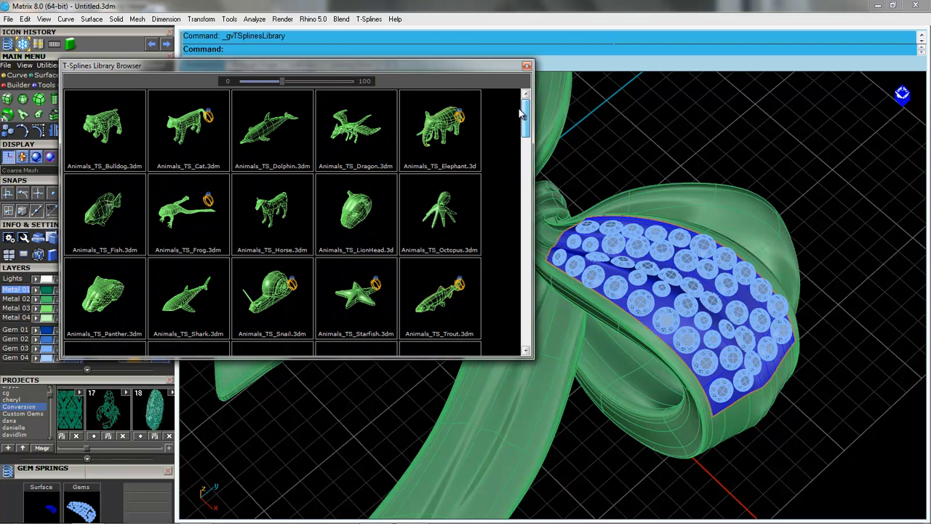
{"action": "left_click", "coordinate": [527, 66]}
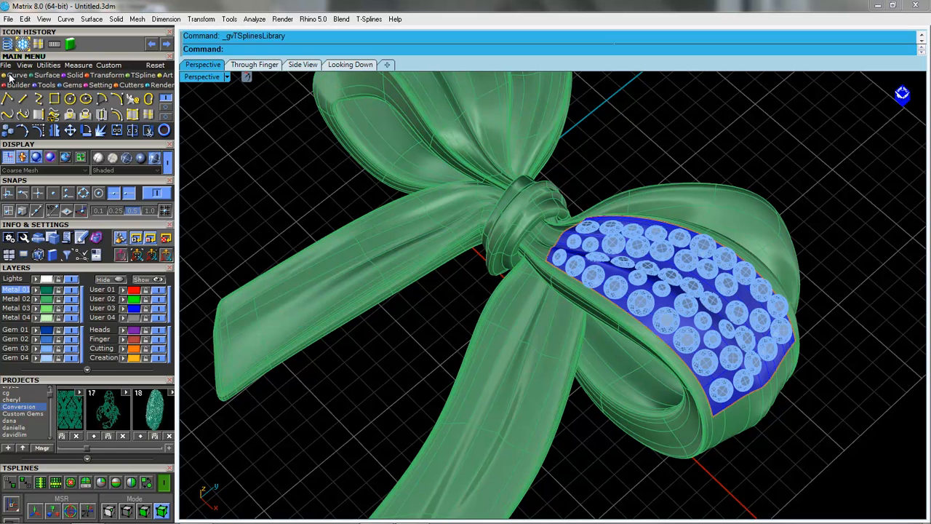
{"action": "mouse_move", "coordinate": [666, 262]}
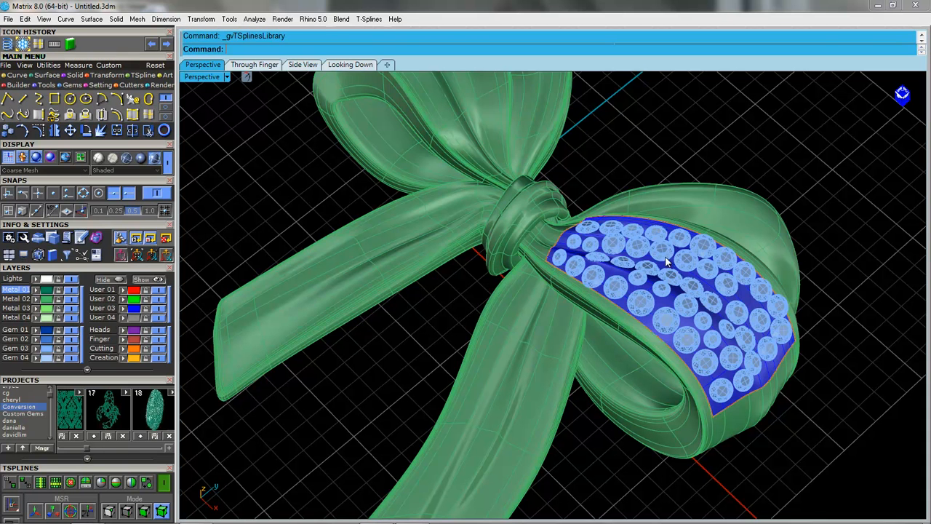
{"action": "mouse_move", "coordinate": [749, 396]}
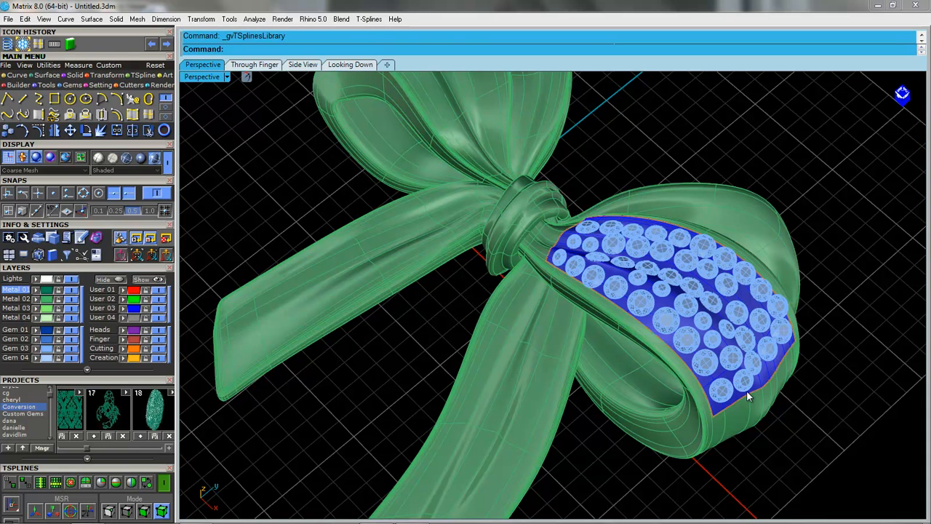
{"action": "mouse_move", "coordinate": [622, 279]}
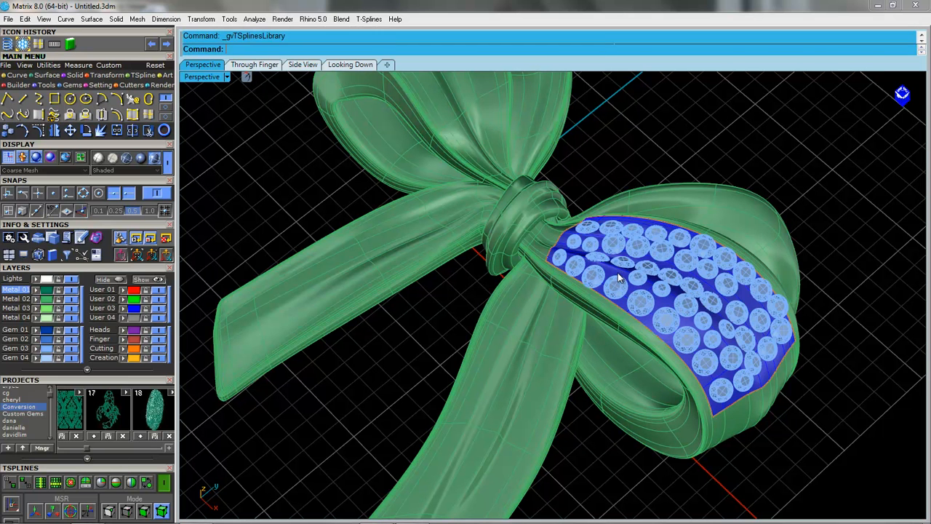
{"action": "mouse_move", "coordinate": [739, 227]}
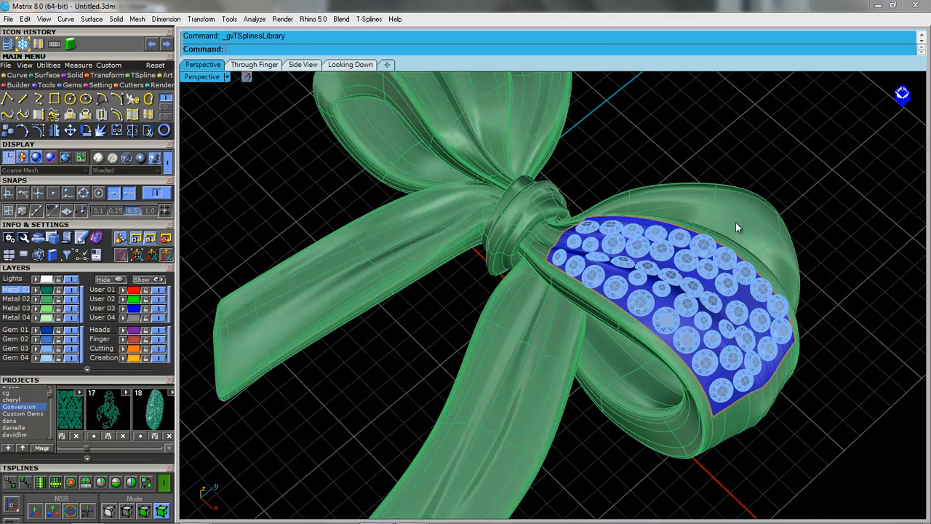
{"action": "mouse_move", "coordinate": [254, 175]}
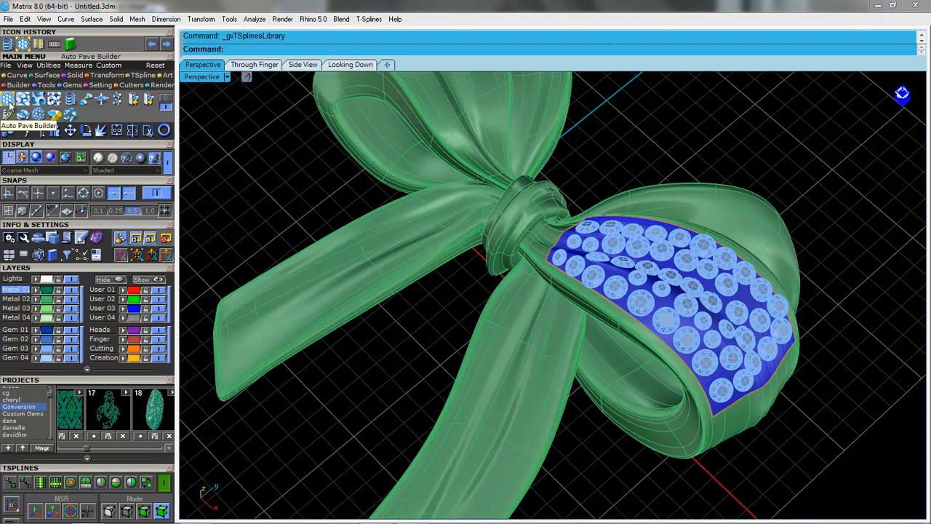
{"action": "mouse_move", "coordinate": [7, 102]}
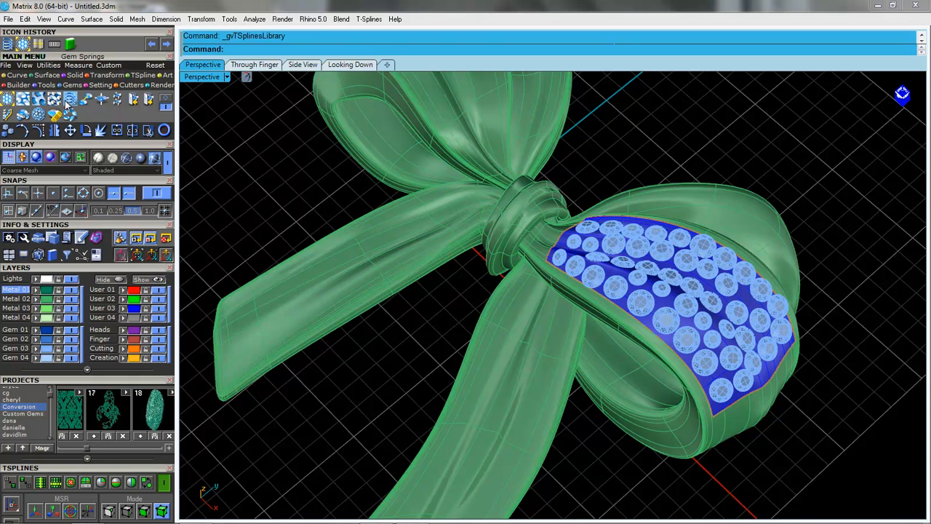
{"action": "mouse_move", "coordinate": [69, 99]}
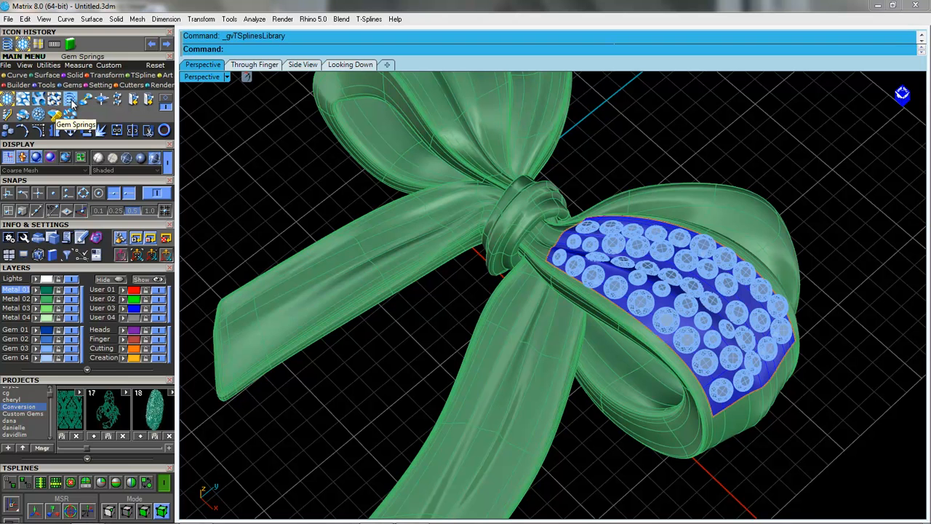
Step: Start Gem Springs from the Builder menu on the blue bow surface and its pavé gems
{"action": "left_click", "coordinate": [70, 99]}
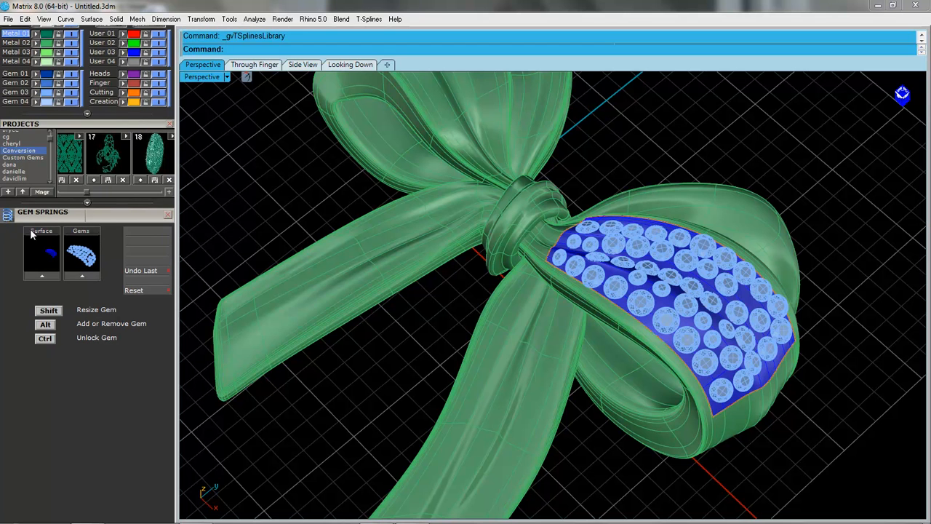
{"action": "left_click", "coordinate": [614, 276]}
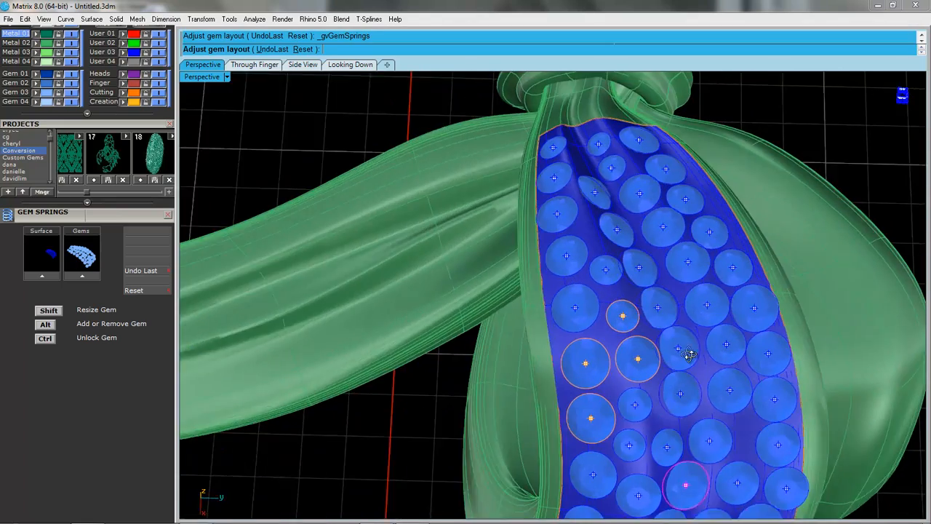
Step: Move a pavé gem to a new spot toward the lower end of the blue strip
{"action": "left_click_drag", "start_coordinate": [686, 353], "coordinate": [726, 300]}
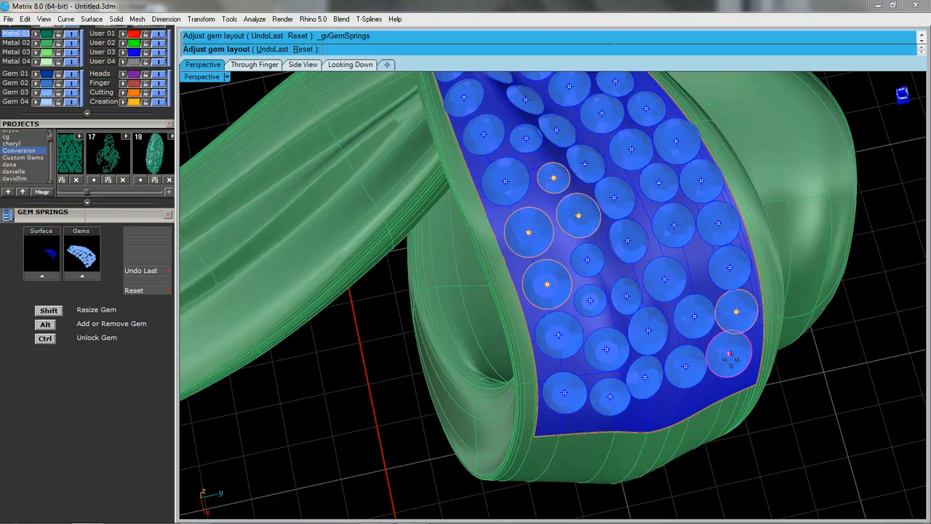
{"action": "left_click", "coordinate": [730, 356]}
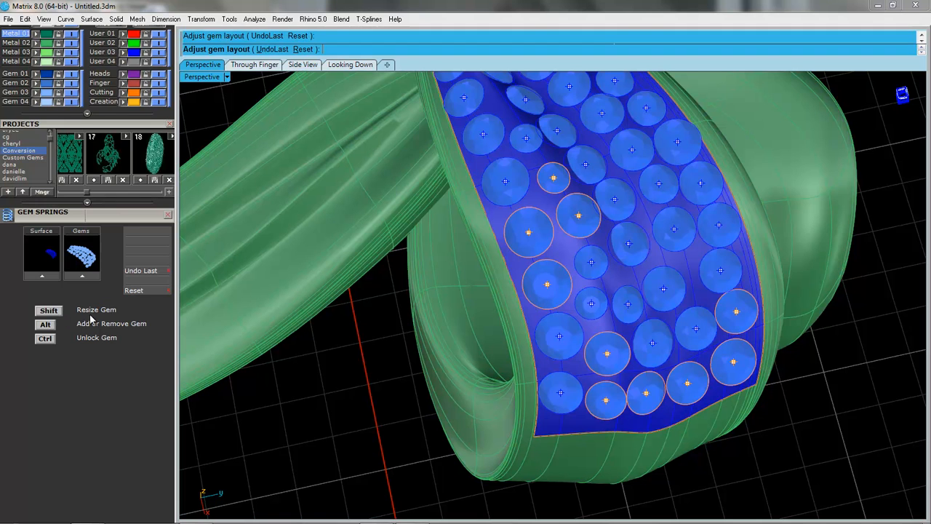
{"action": "mouse_move", "coordinate": [96, 335]}
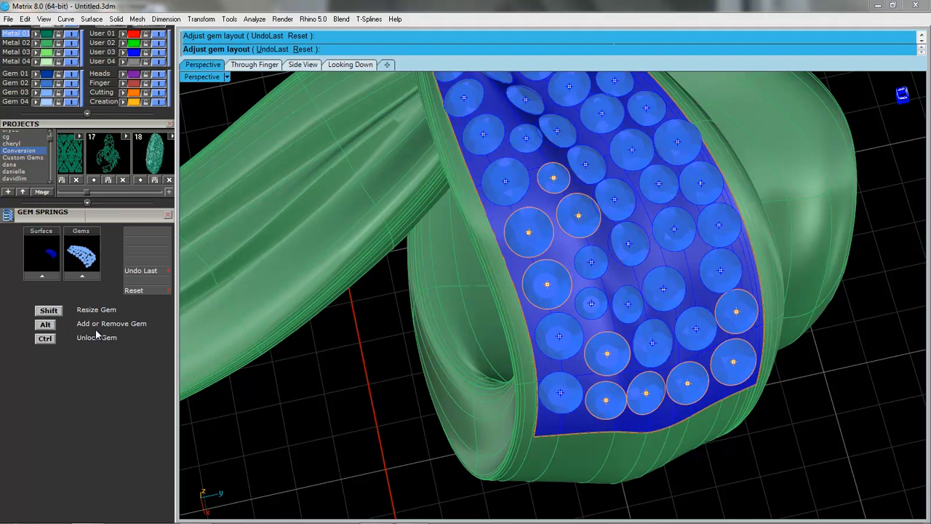
{"action": "mouse_move", "coordinate": [45, 346]}
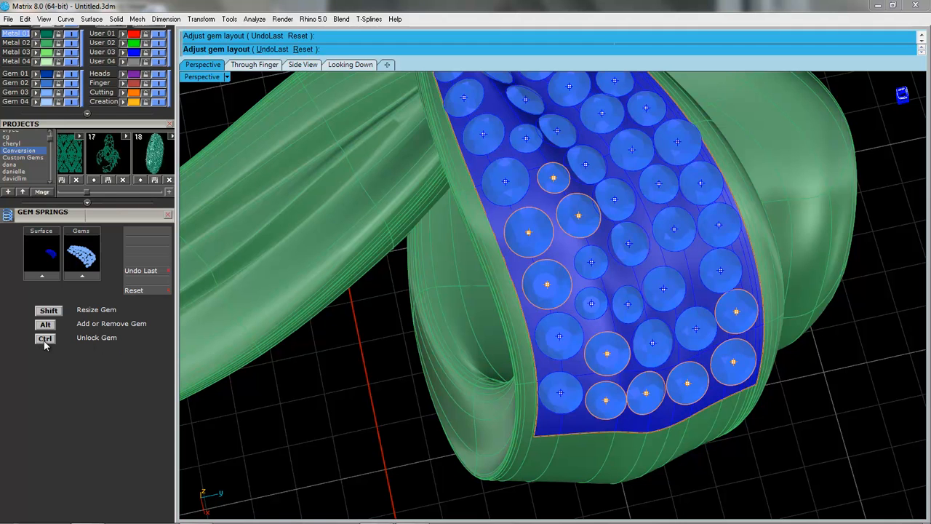
Step: Resize a pavé gem near the right of the blue strip to about 1.12 diameter
{"action": "left_click", "coordinate": [547, 284]}
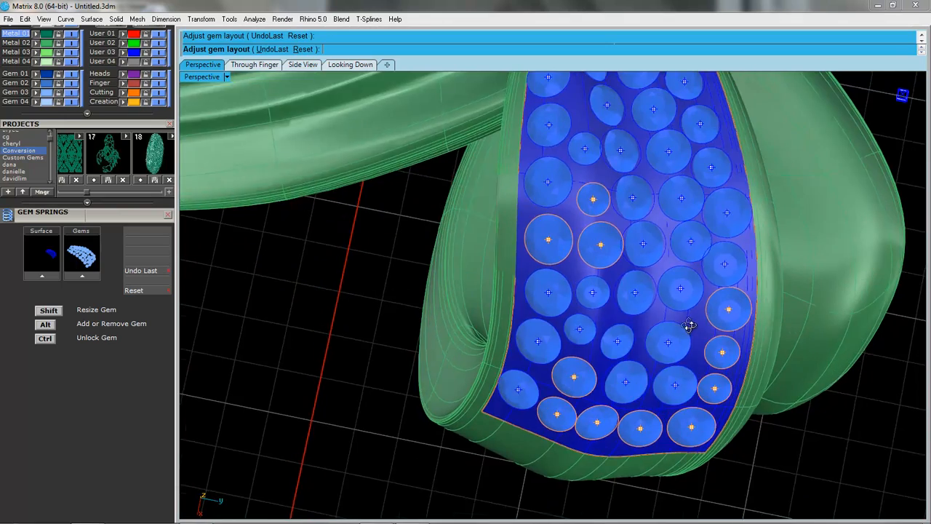
{"action": "left_click_drag", "start_coordinate": [691, 326], "coordinate": [711, 355]}
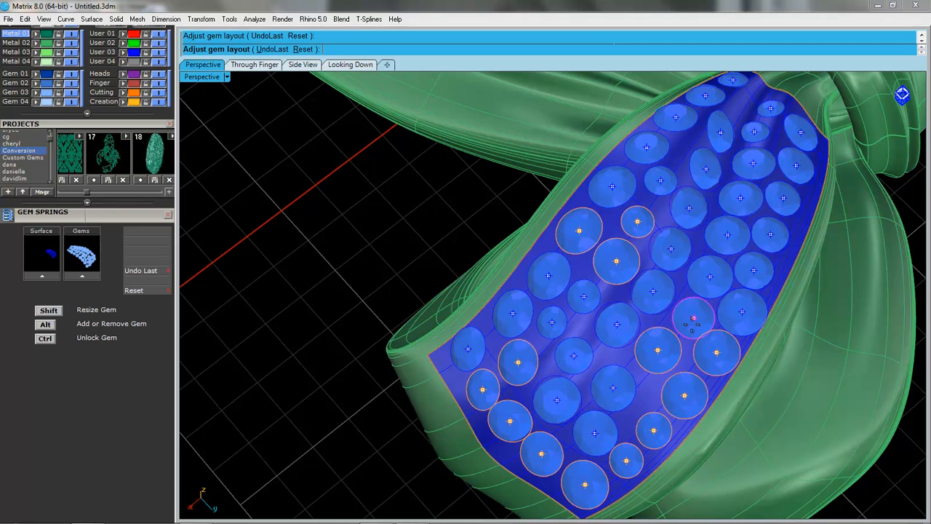
{"action": "left_click_drag", "start_coordinate": [695, 323], "coordinate": [757, 269]}
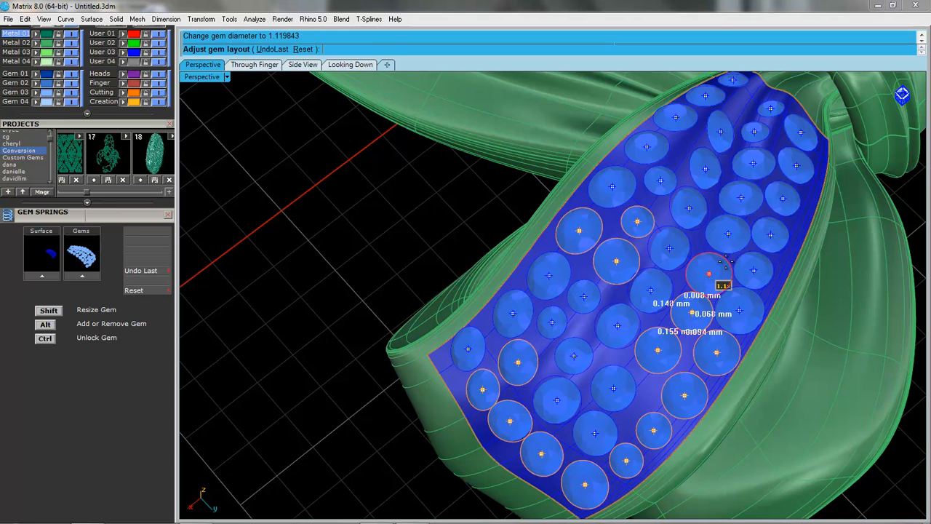
Step: Resize a central pavé gem on the blue surface to a diameter of about 0.61
{"action": "left_click_drag", "start_coordinate": [727, 274], "coordinate": [753, 273]}
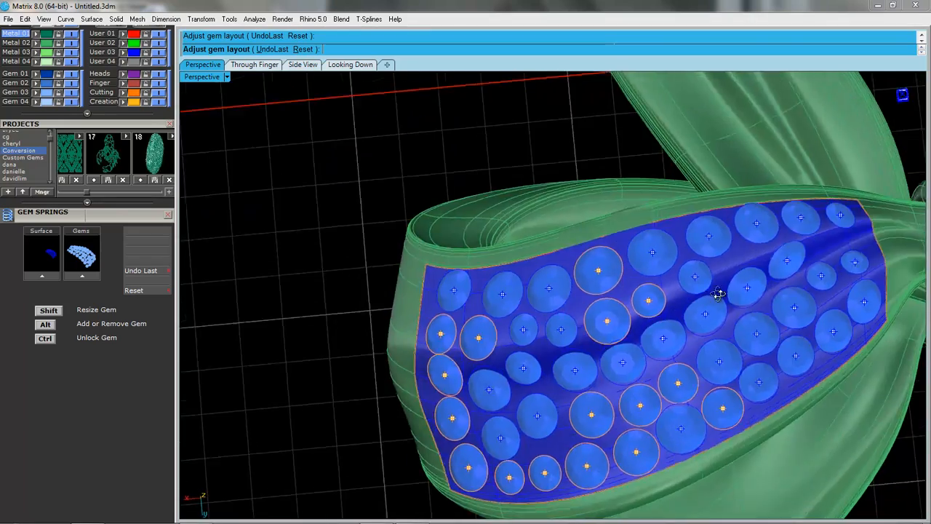
{"action": "left_click_drag", "start_coordinate": [715, 294], "coordinate": [531, 206]}
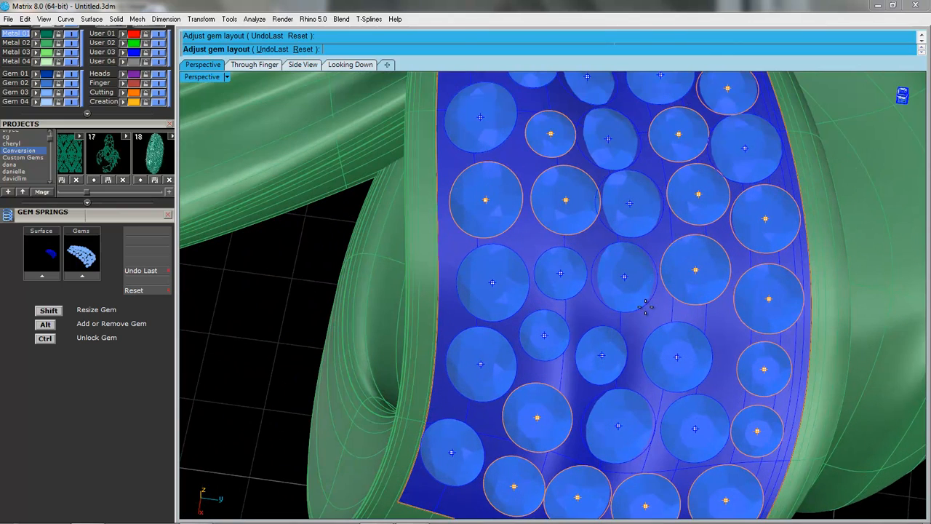
{"action": "left_click", "coordinate": [624, 277]}
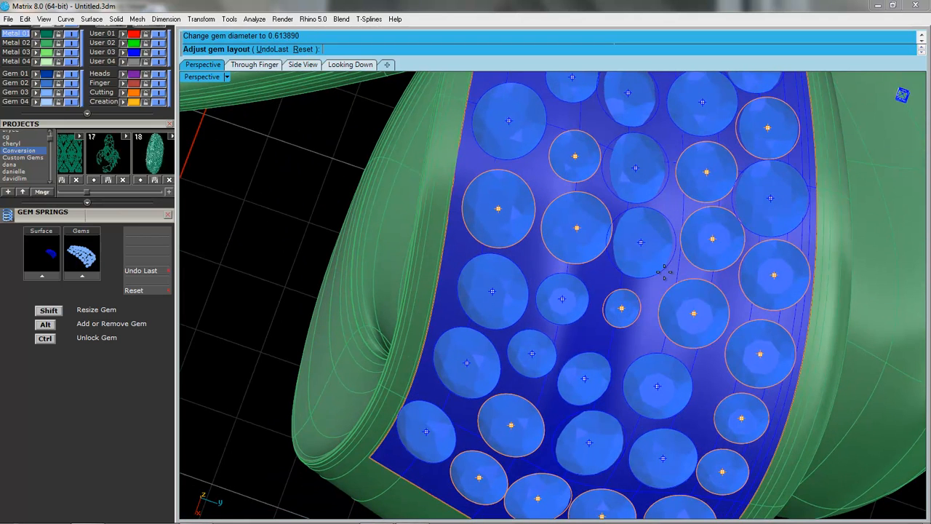
{"action": "left_click", "coordinate": [640, 245]}
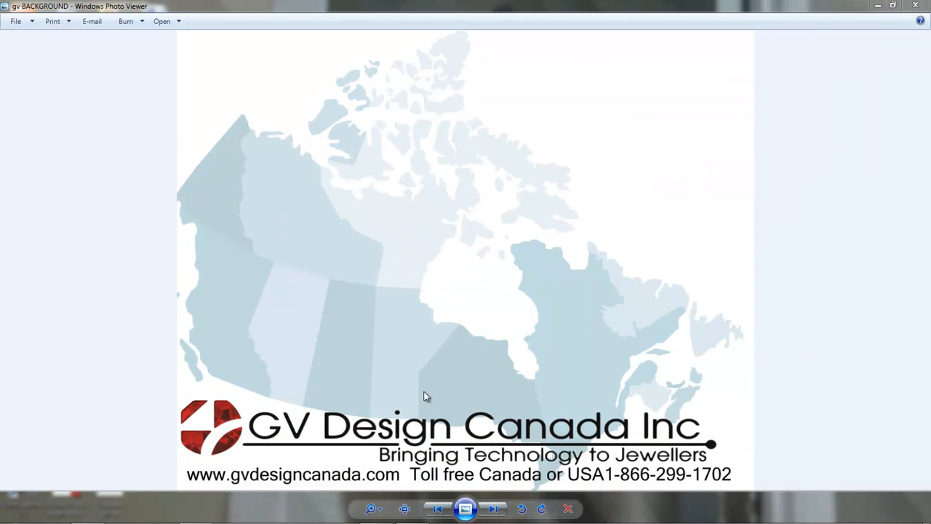
{"action": "mouse_move", "coordinate": [826, 117]}
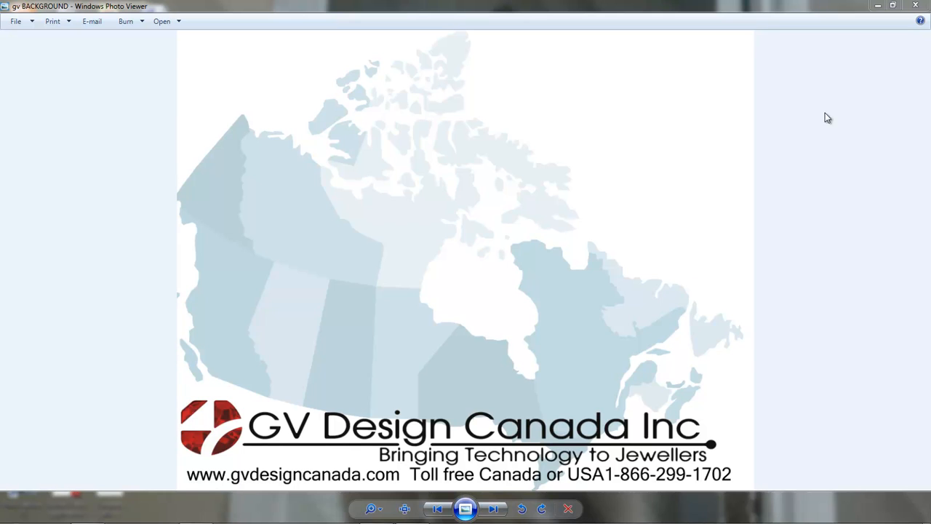
{"action": "mouse_move", "coordinate": [681, 256]}
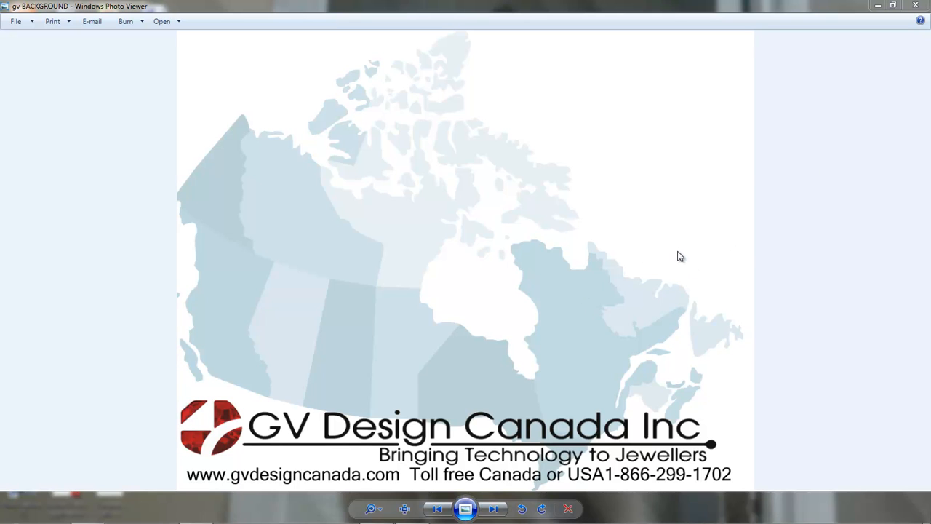